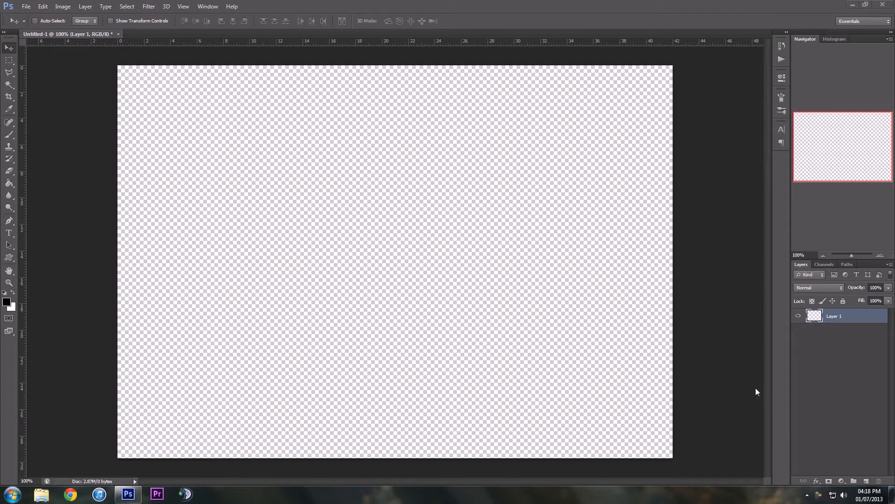
pyautogui.moveTo(531, 321)
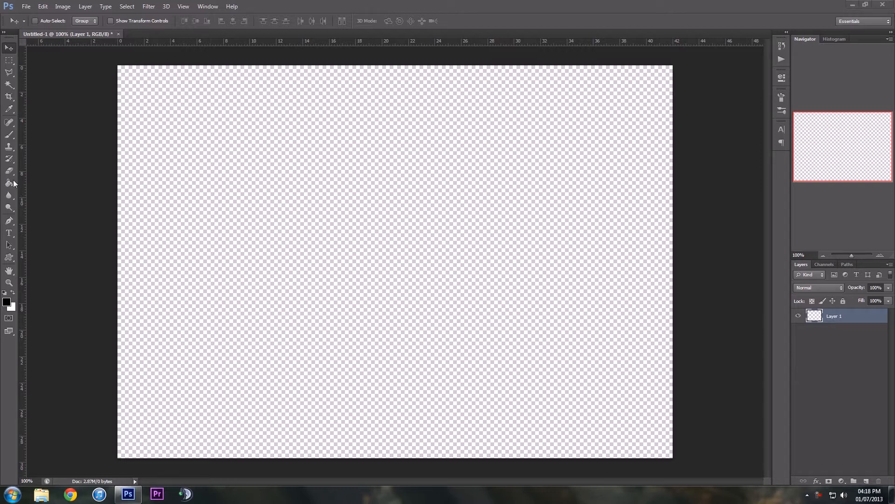
# Step: Fill the transparent layer with solid black using the Paint Bucket
pyautogui.click(231, 198)
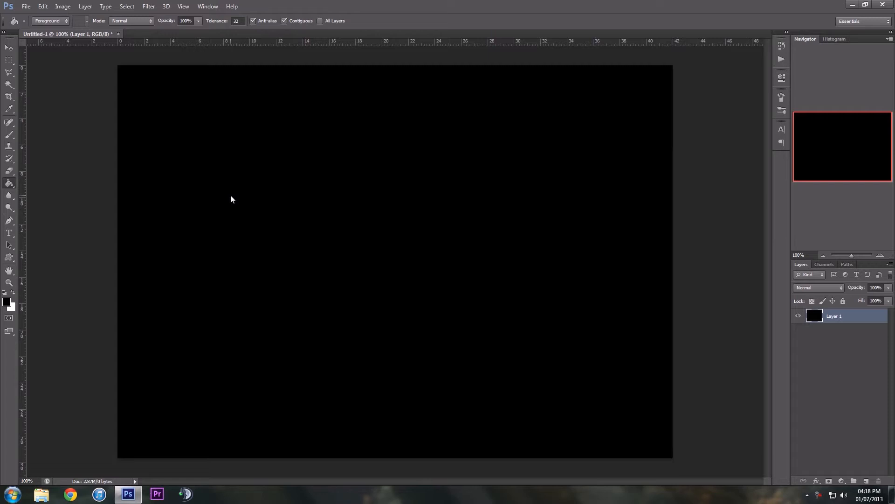
pyautogui.click(148, 6)
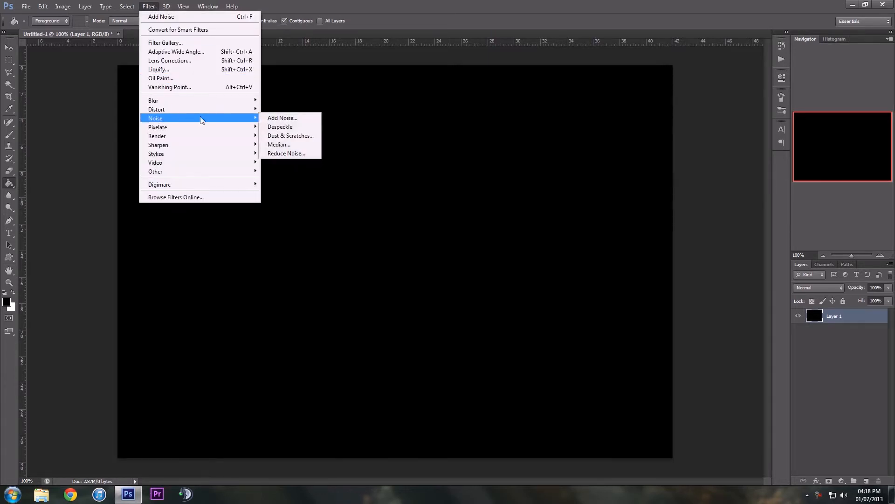
# Step: Apply Add Noise at about 26% Gaussian, keeping Monochromatic on
pyautogui.click(282, 117)
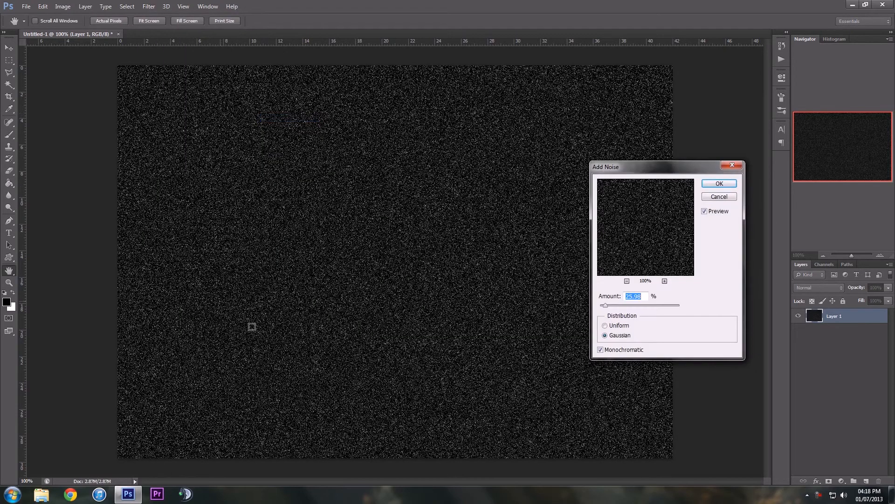
pyautogui.moveTo(599, 285)
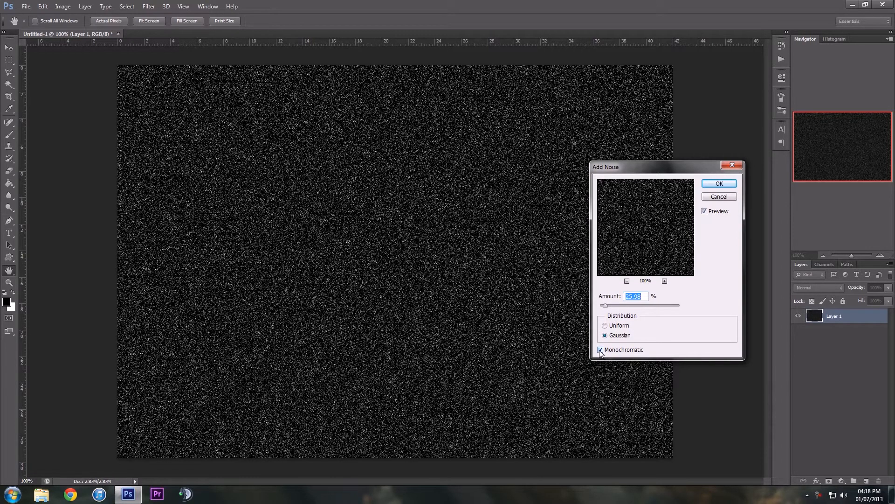
pyautogui.click(601, 349)
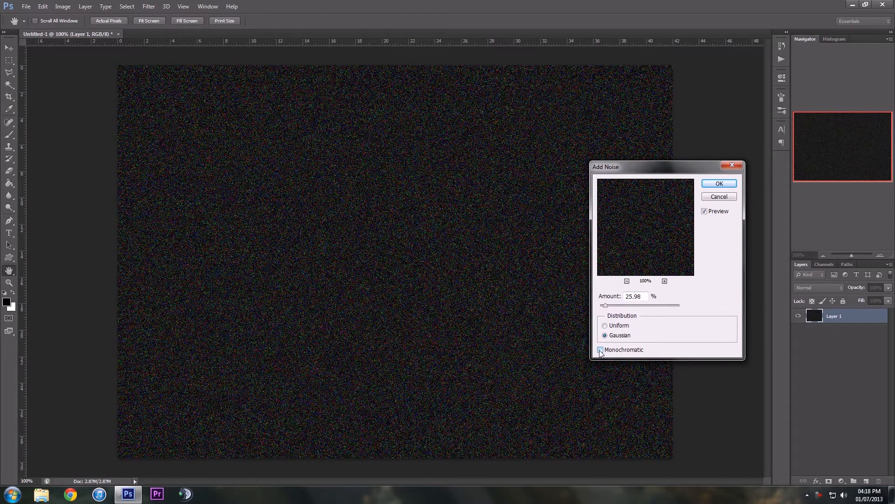
pyautogui.click(600, 349)
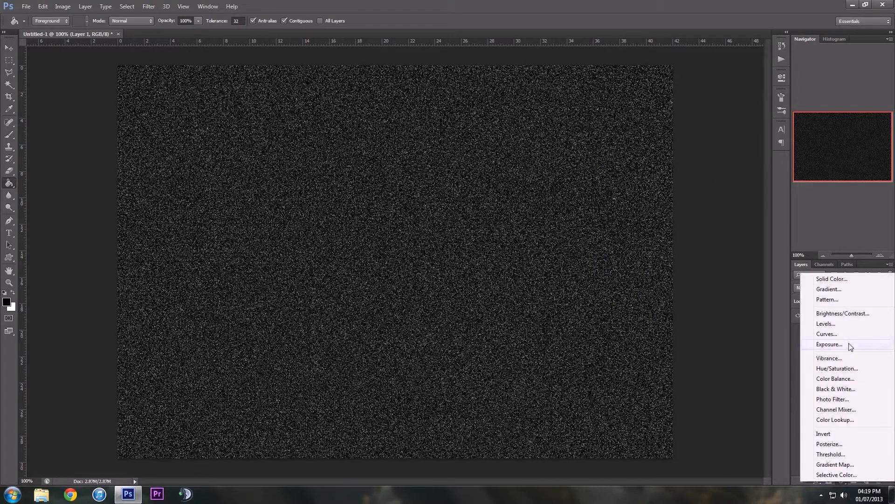
# Step: Add a Levels adjustment layer above the noise layer
pyautogui.click(825, 323)
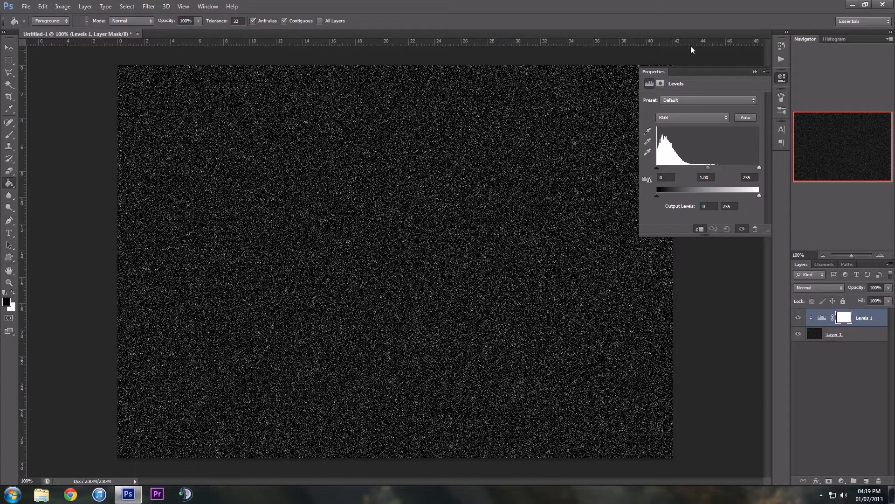
pyautogui.moveTo(656, 171)
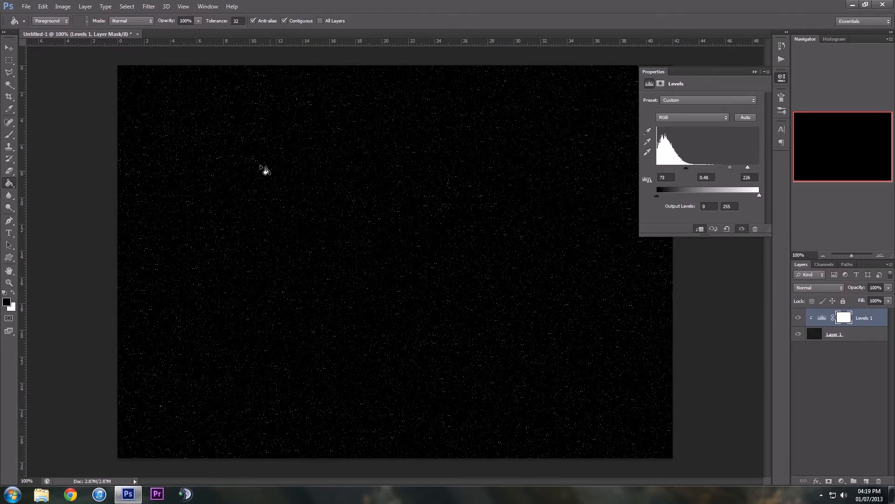
pyautogui.moveTo(311, 369)
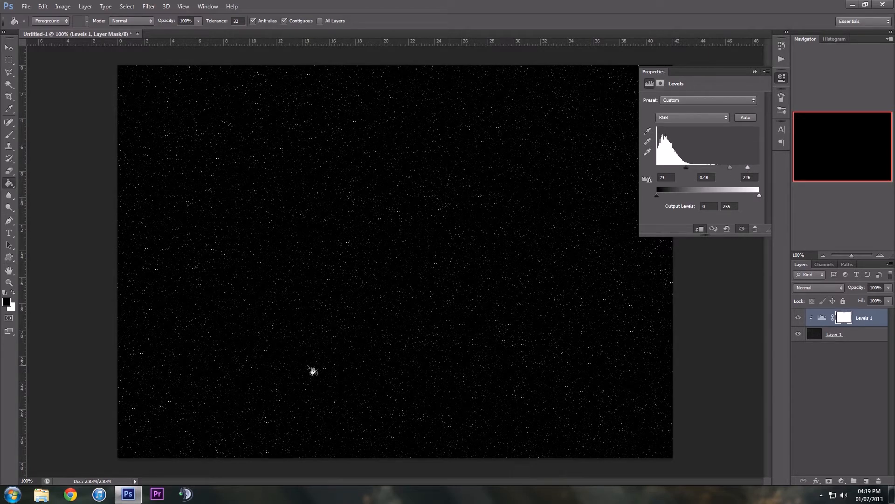